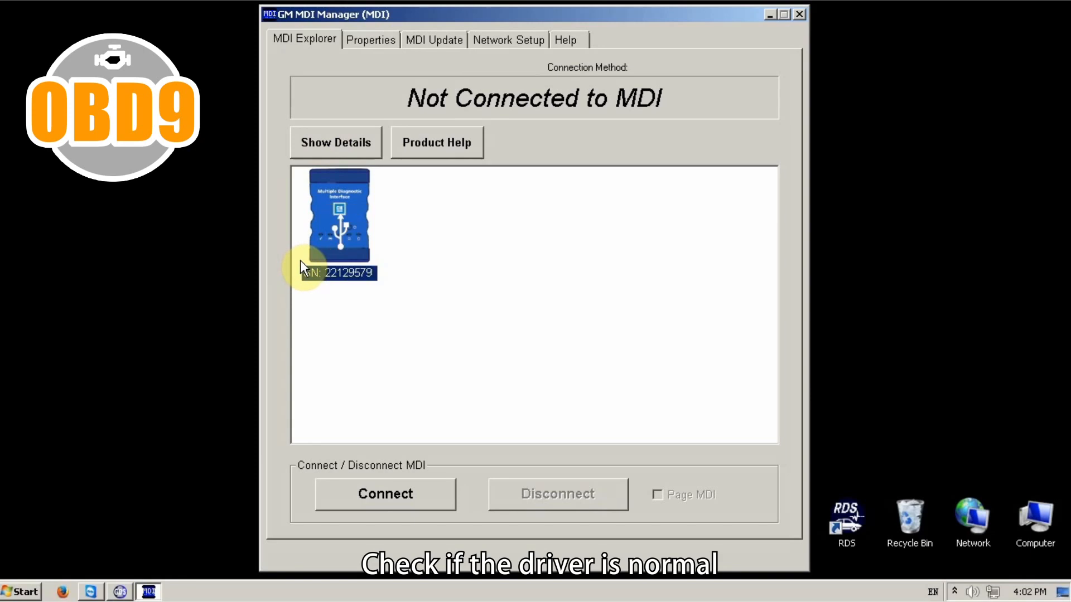
mouse_move(444, 442)
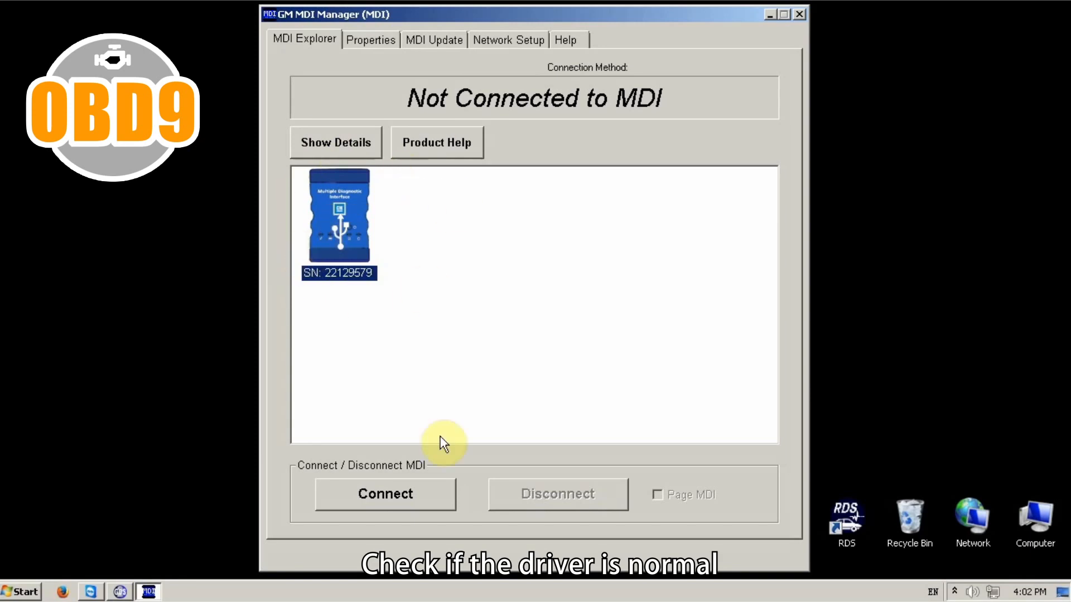
Step: Connect and then disconnect the MDI interface over USB, and close GM MDI Manager
left_click(385, 494)
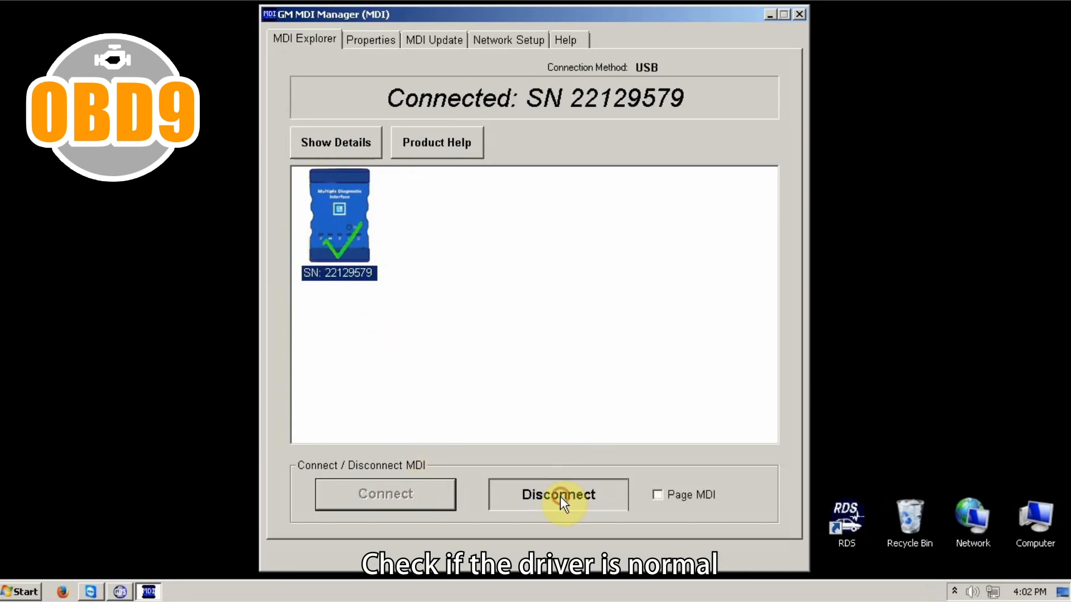
left_click(557, 494)
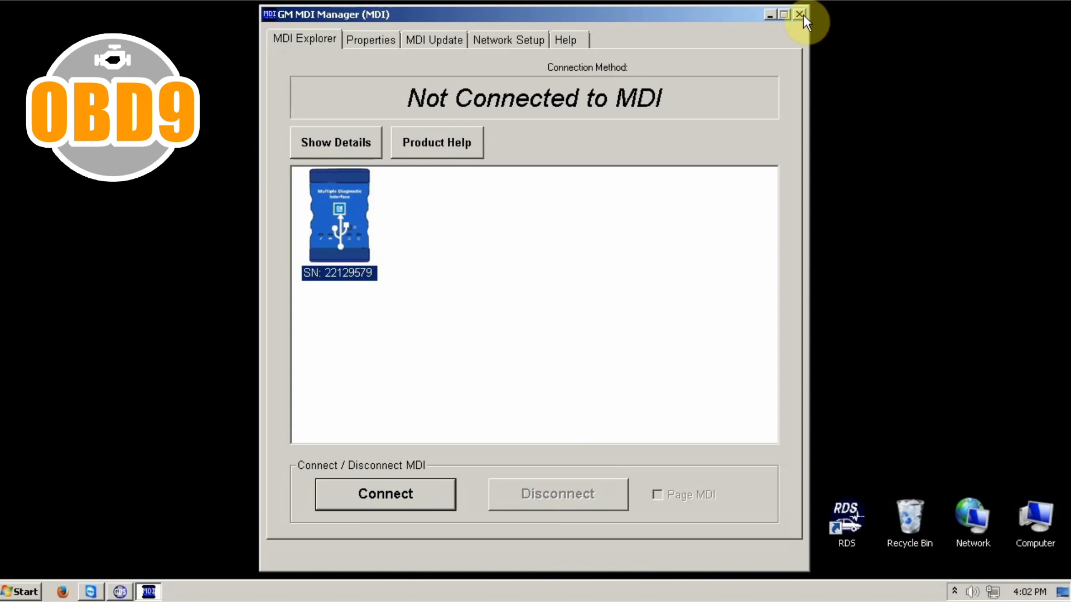
left_click(800, 14)
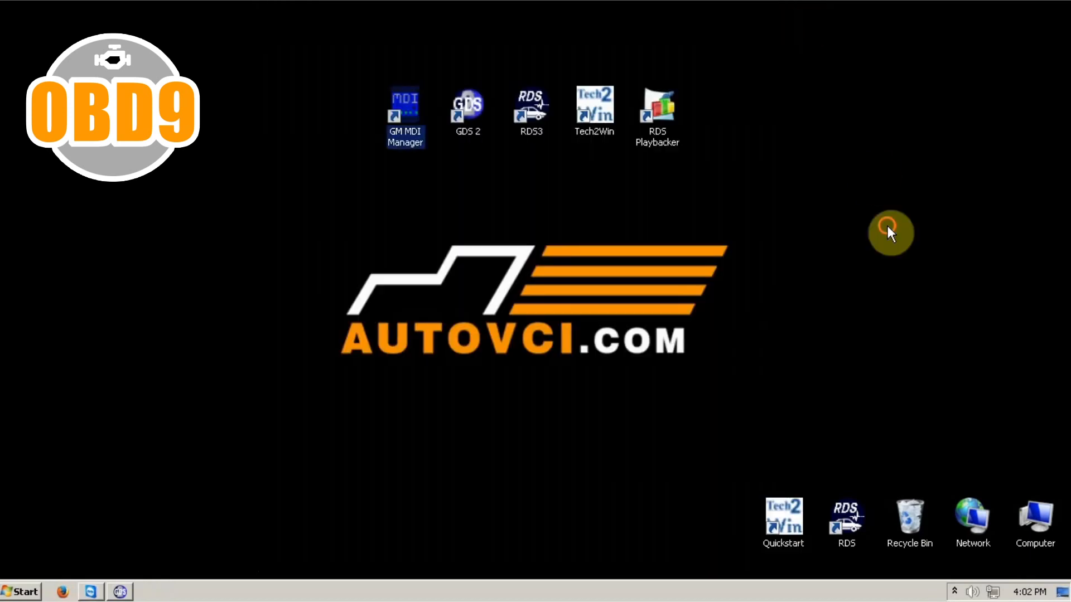
Step: Launch GDS 2, connect to the MDI, and confirm the 2009 Chevrolet Cruze by VIN
double_click(468, 106)
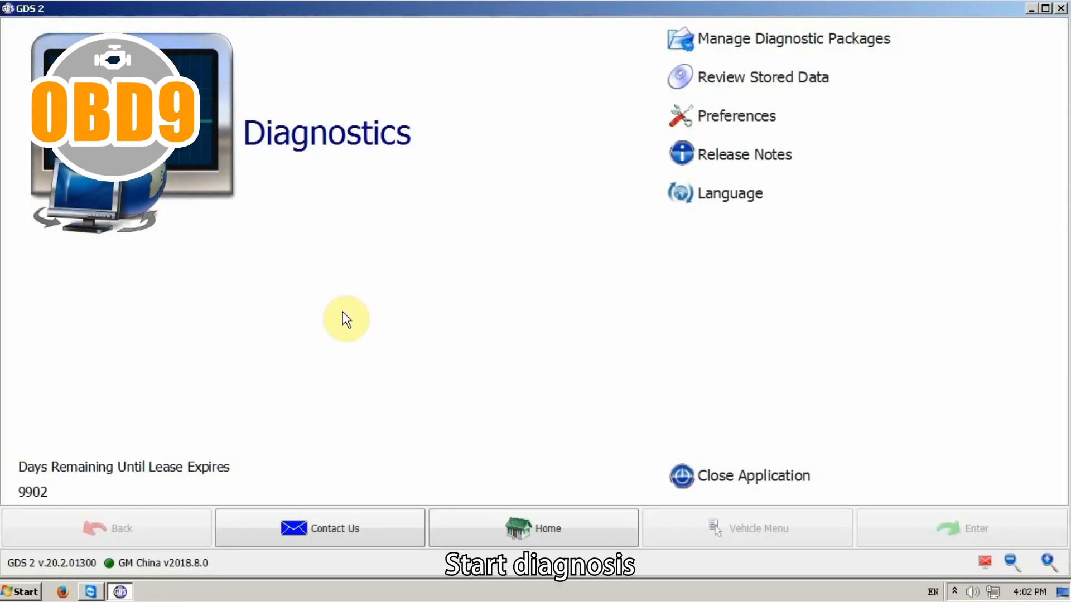
mouse_move(402, 144)
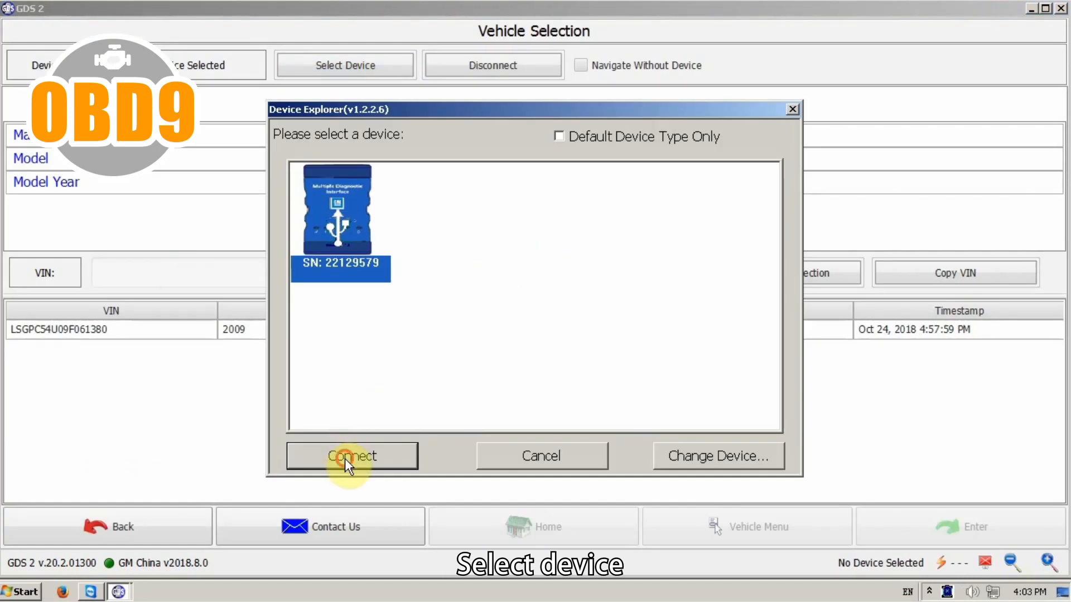
left_click(351, 456)
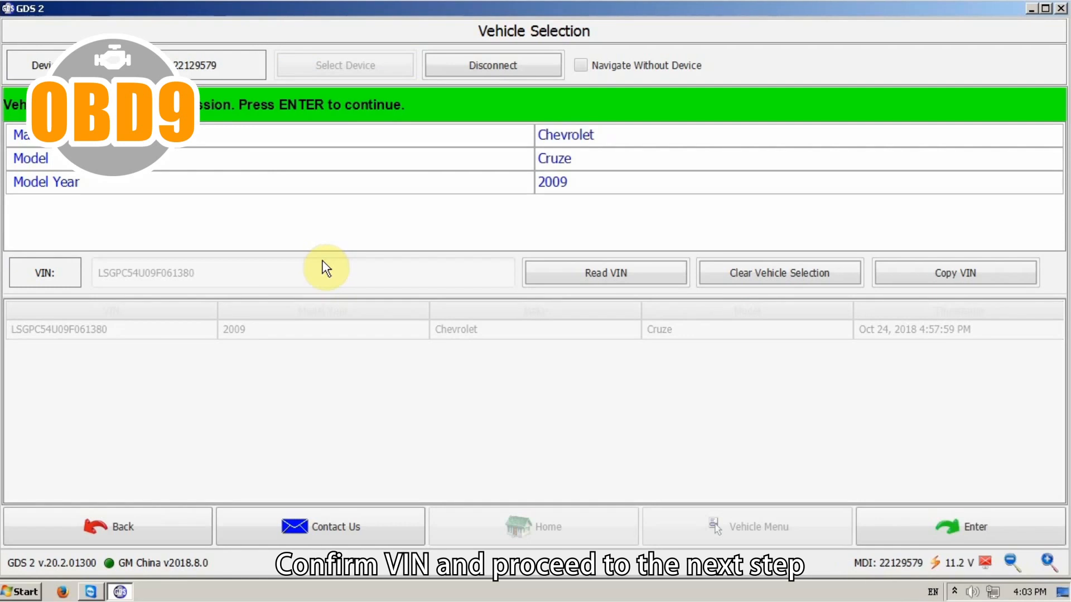
mouse_move(101, 240)
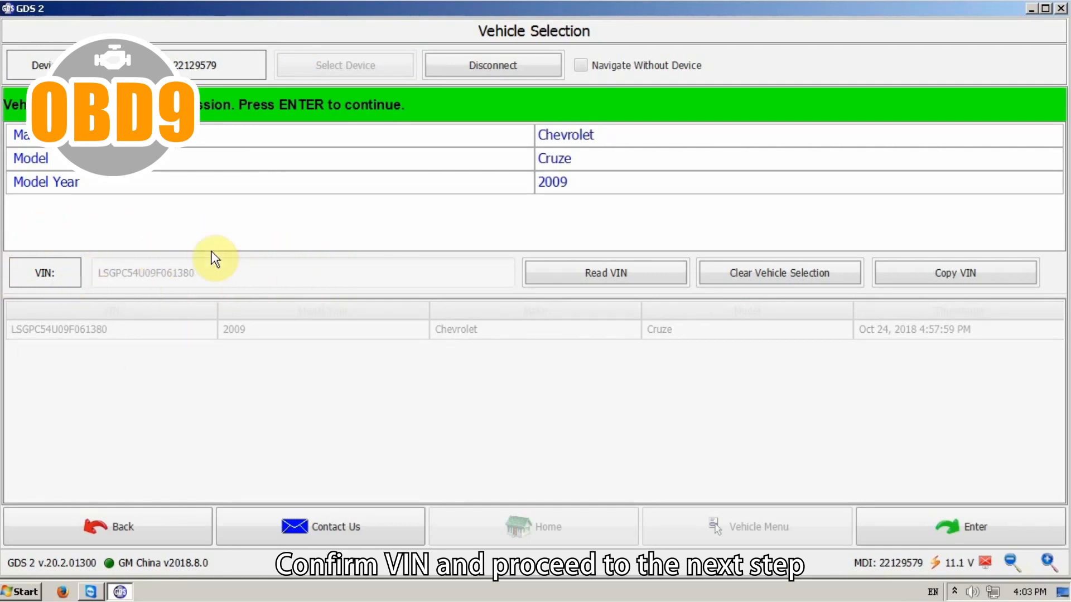
mouse_move(956, 526)
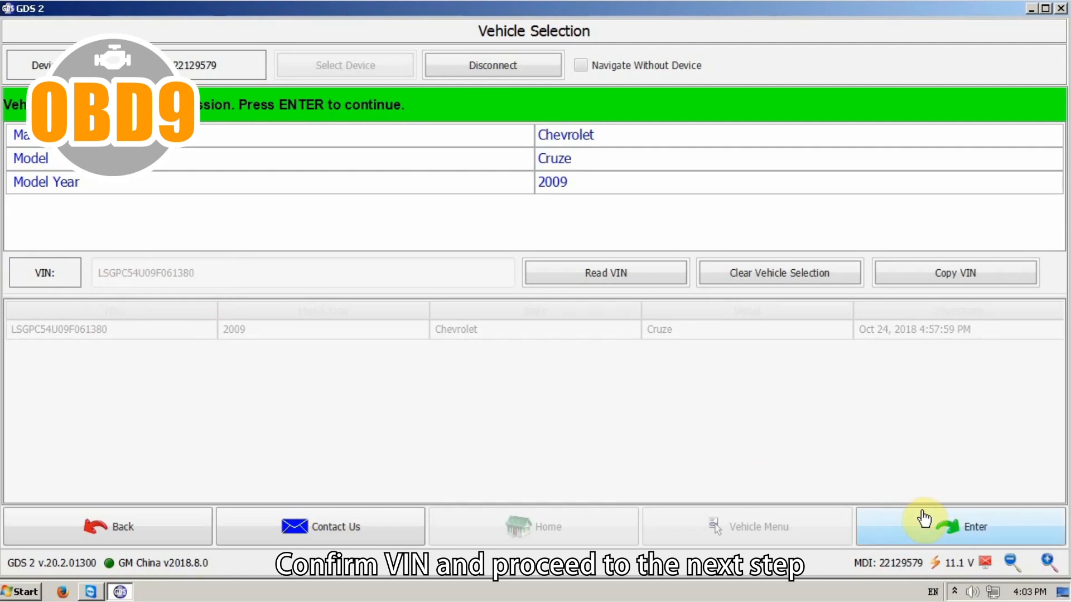
mouse_move(615, 146)
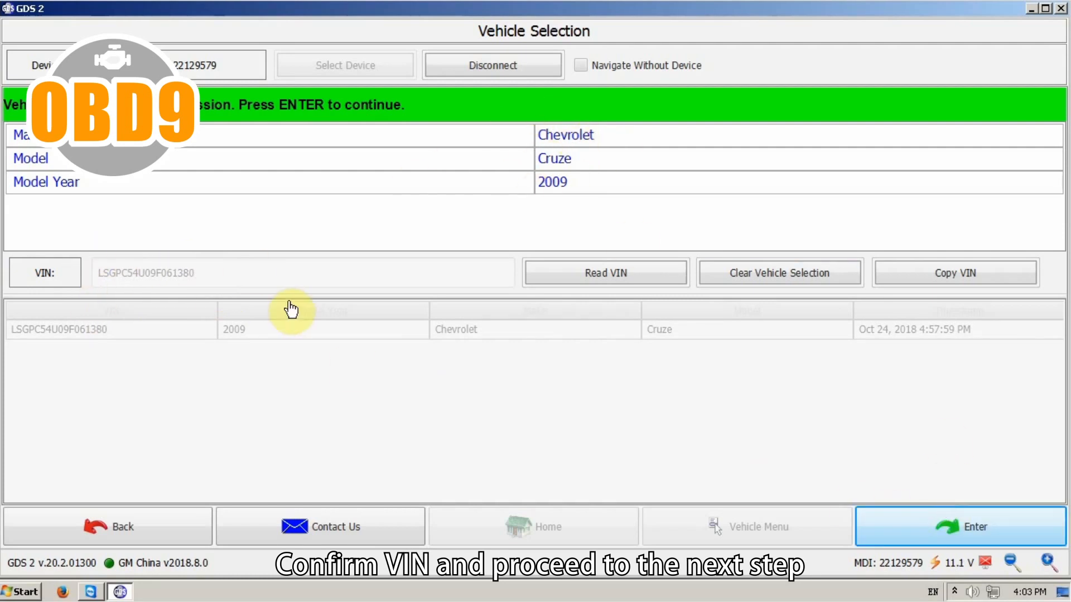
left_click(961, 526)
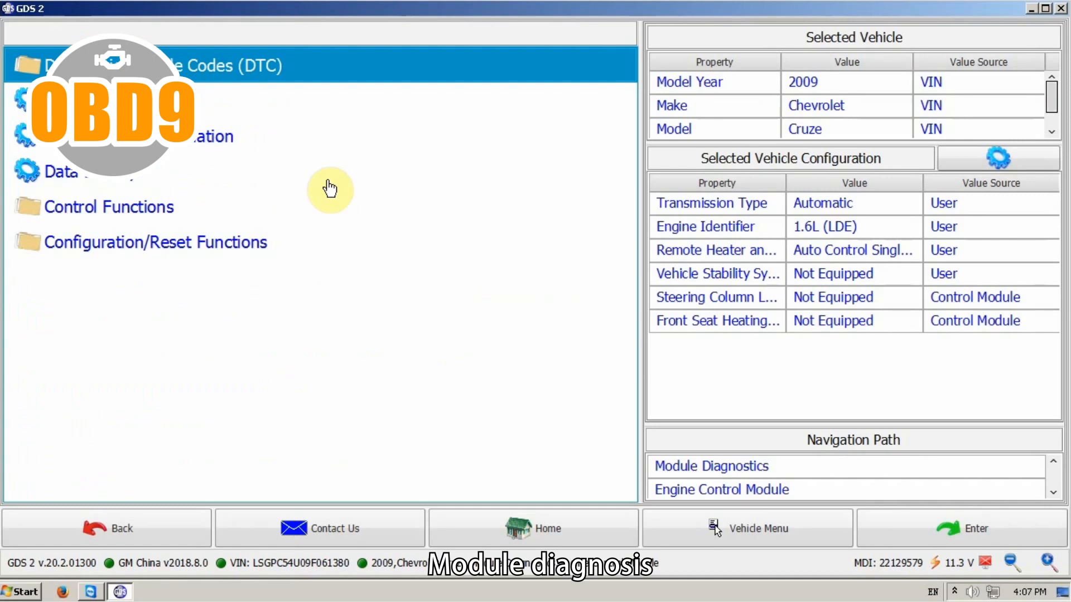
mouse_move(140, 247)
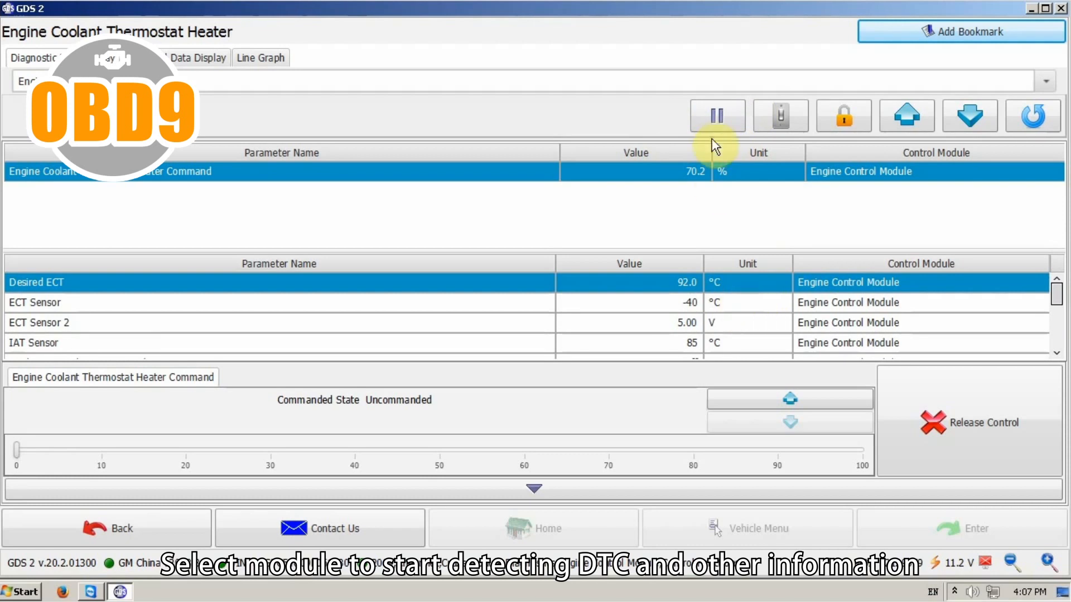
Step: Pause and resume the coolant thermostat heater live ECM data, then go back
left_click(717, 115)
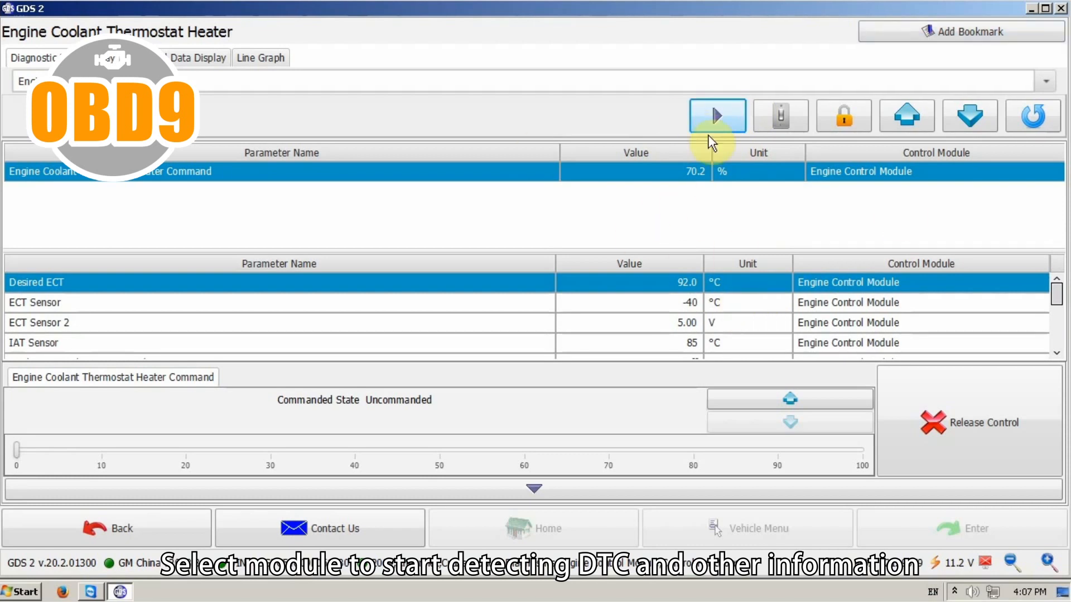
left_click(717, 116)
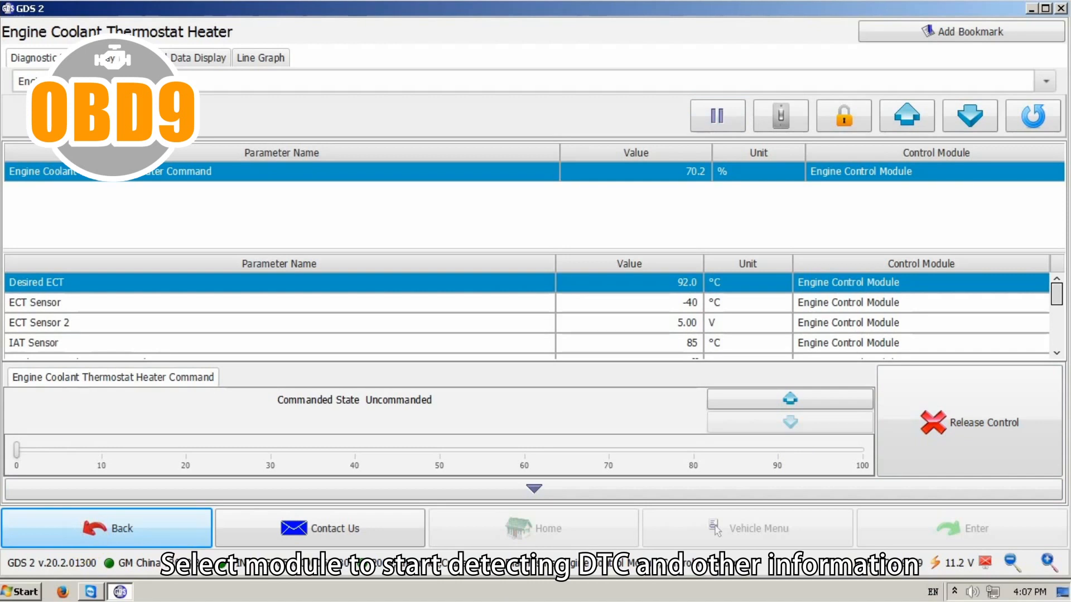
left_click(106, 528)
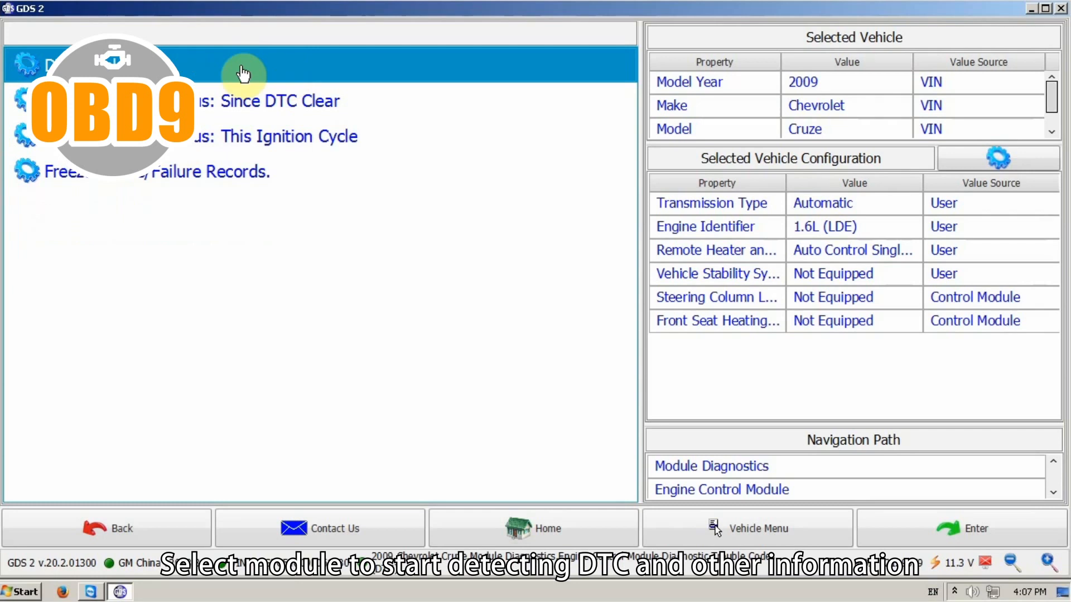
mouse_move(146, 547)
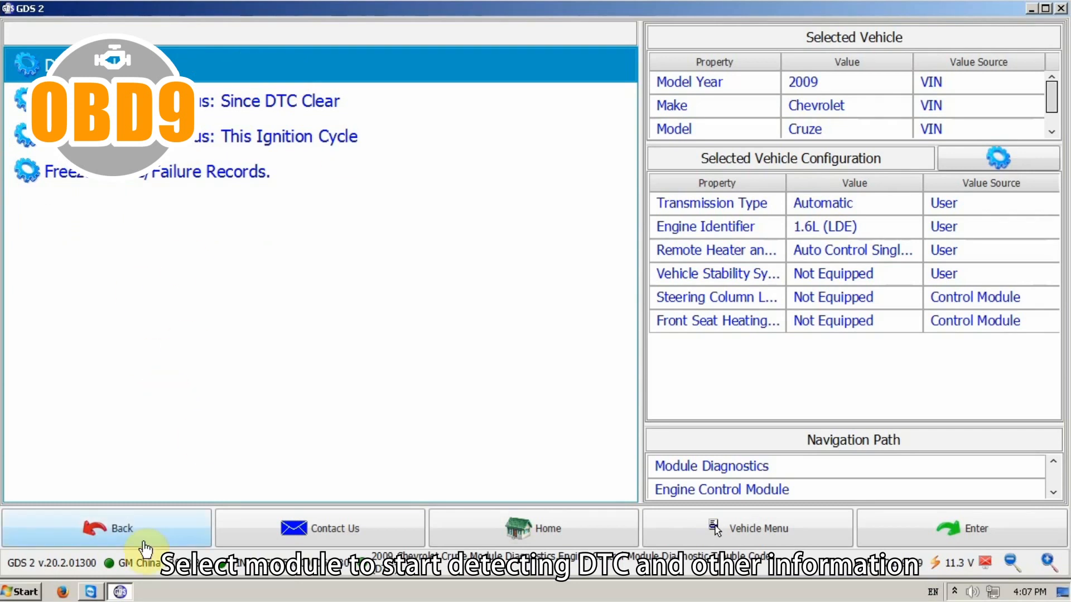
Step: Back out of trouble codes, browse the ECM identification table, and return to the menu
left_click(106, 528)
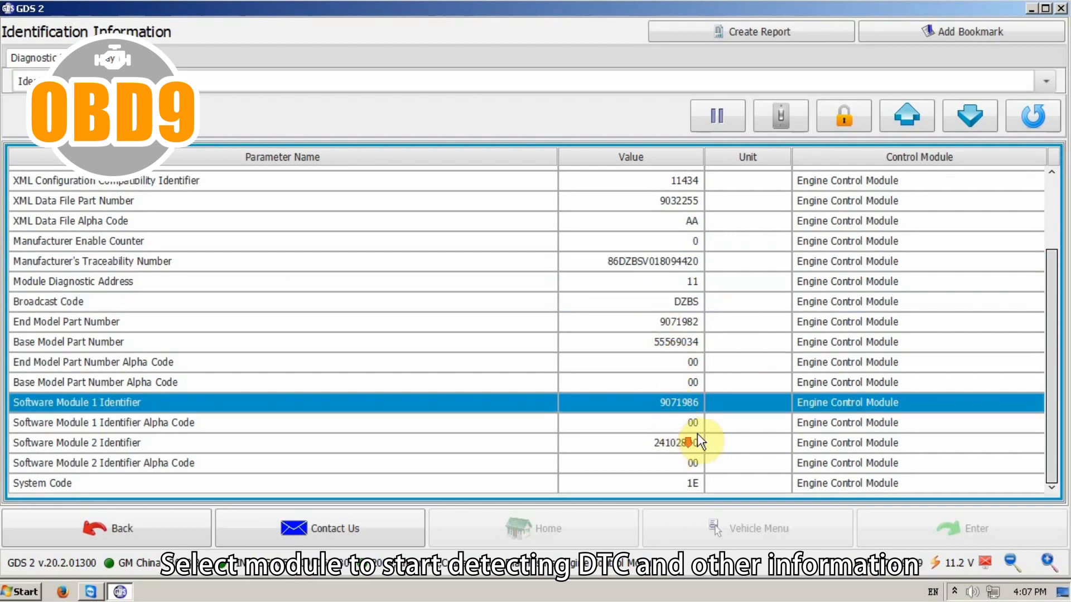
scroll("up", 3)
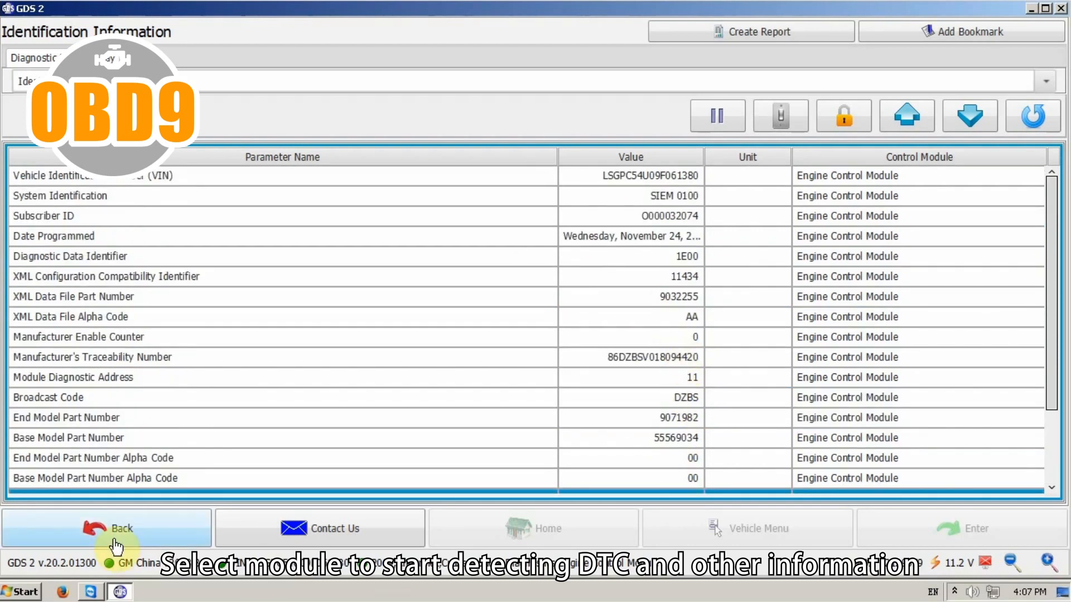
left_click(106, 528)
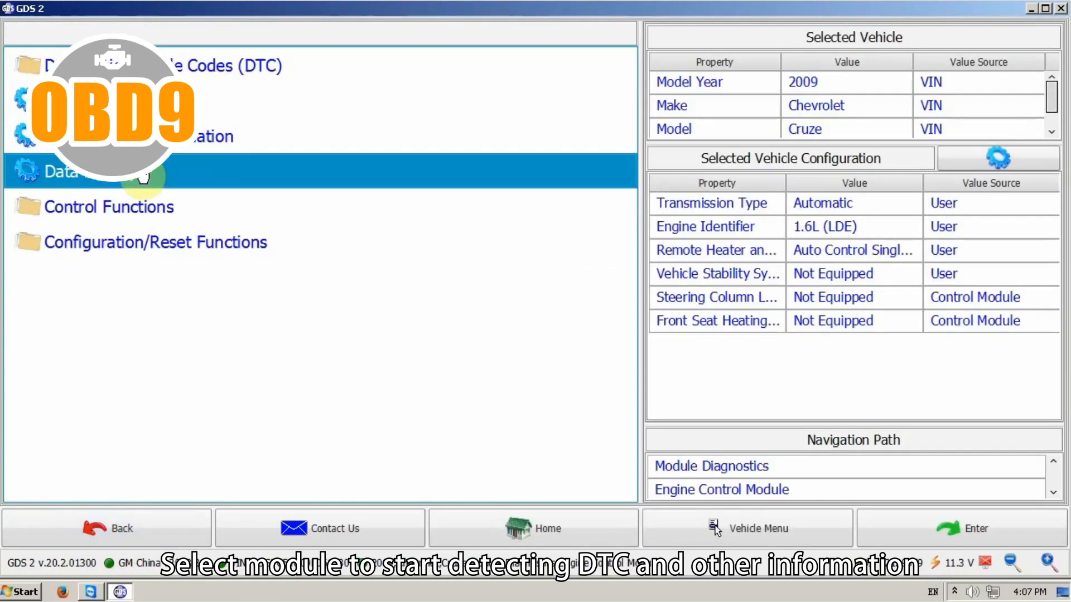
Step: View the engine module's Data Display list categories, then back out to Module Diagnostics
left_click(62, 170)
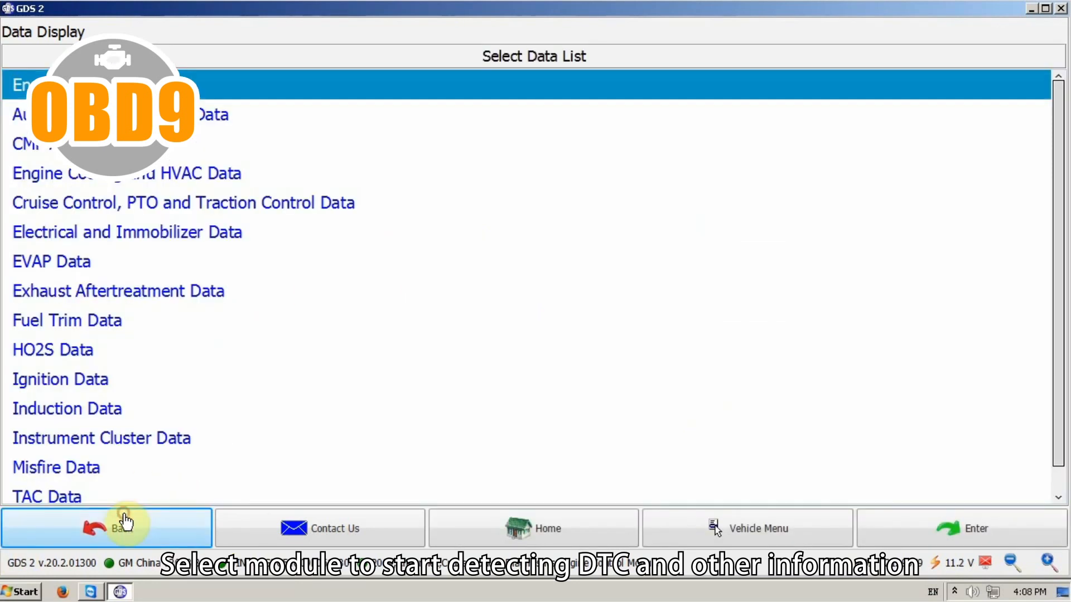
left_click(123, 528)
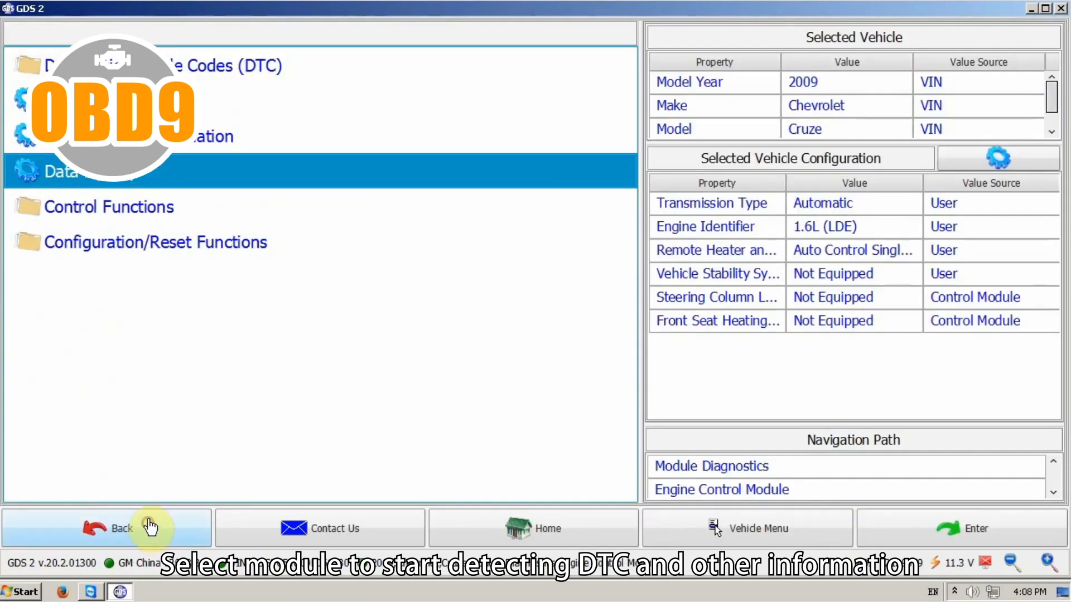
left_click(122, 529)
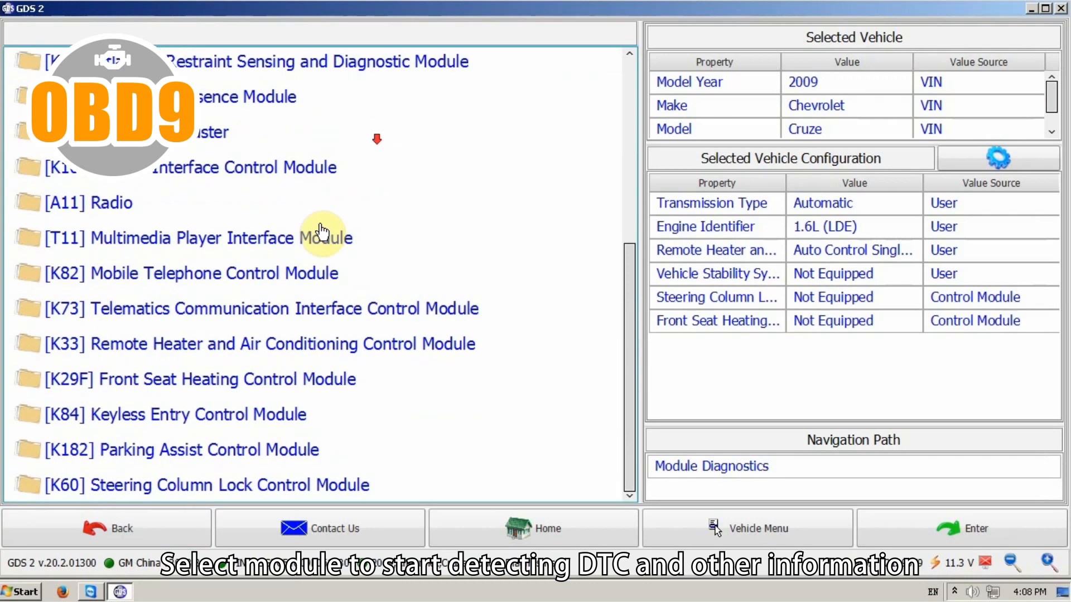
mouse_move(461, 422)
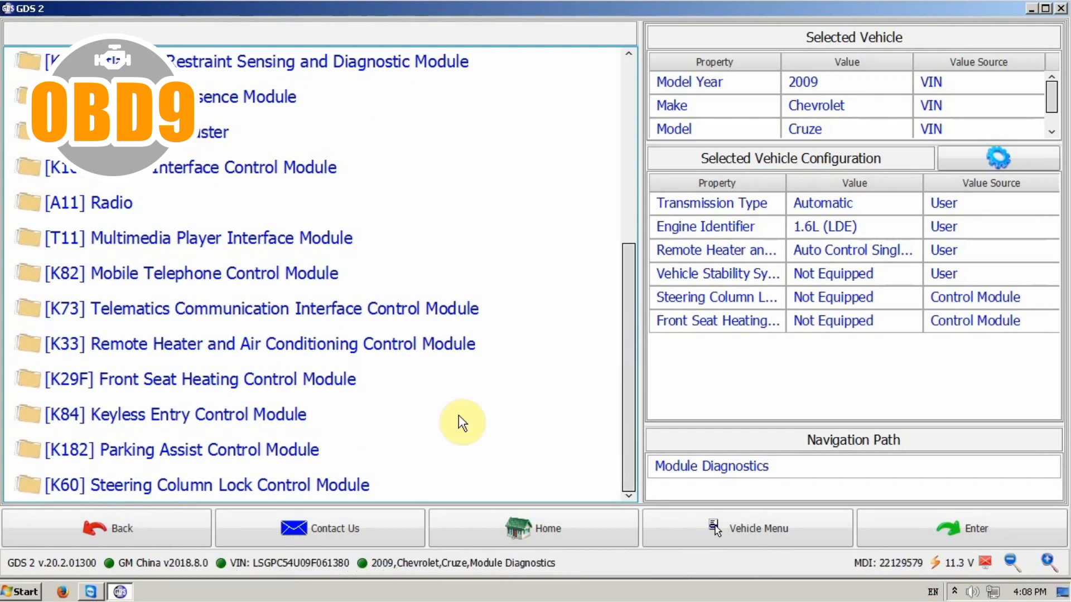
mouse_move(862, 158)
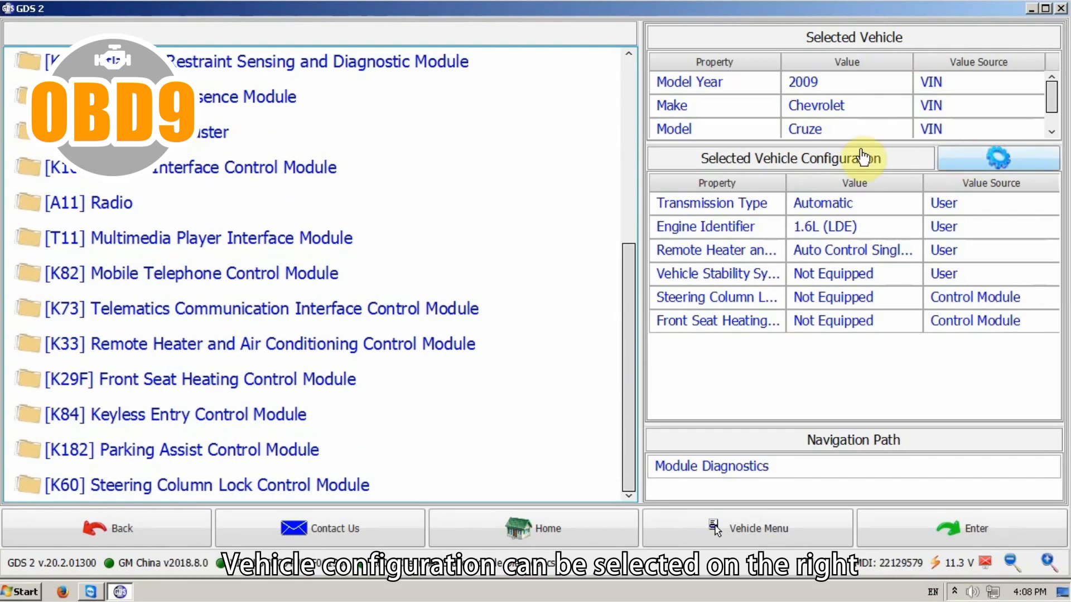